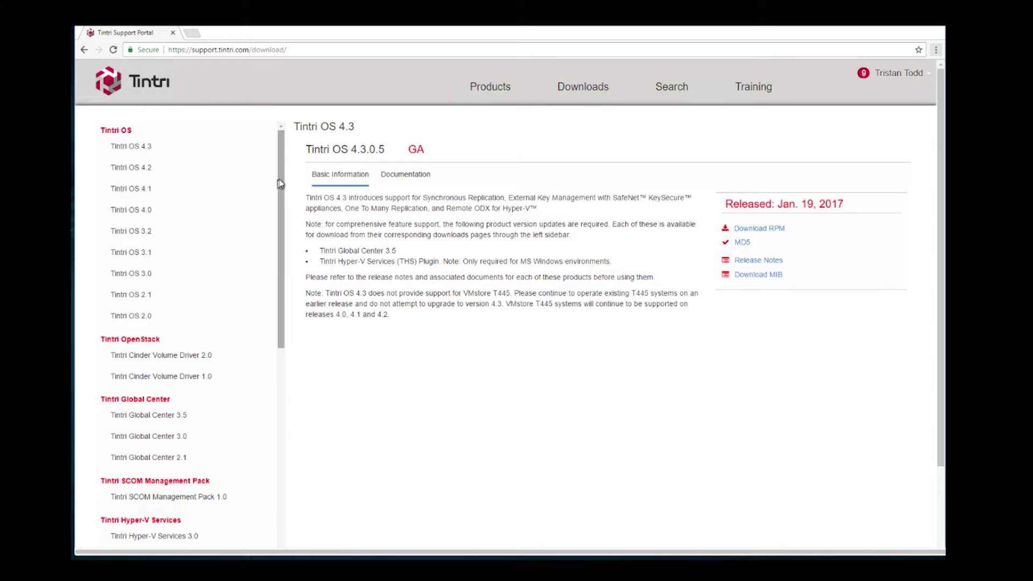
- Navigate the sidebar to the Tintri vRealize Orchestrator Plugin 1.0 page
scroll("down", 3)
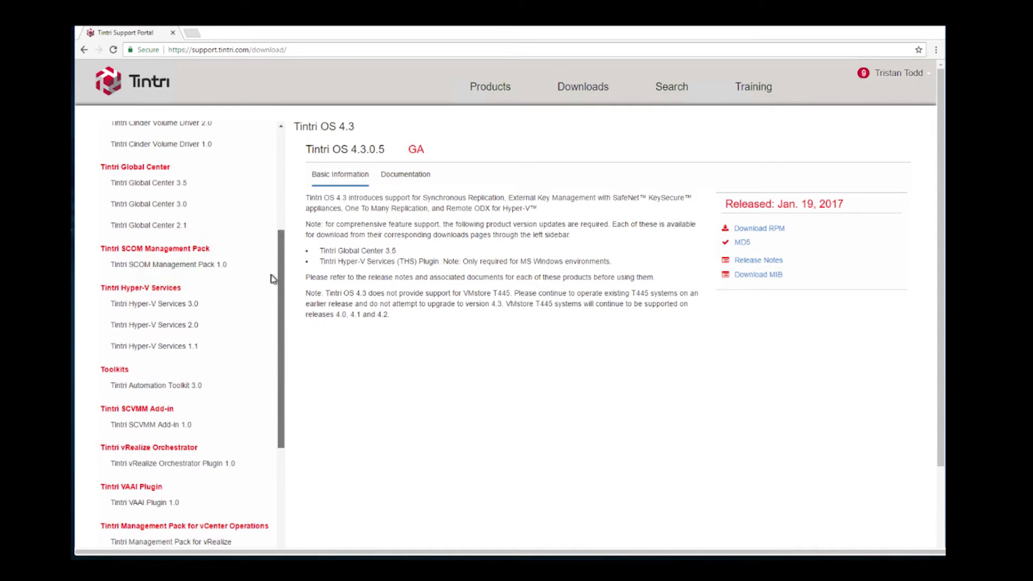
scroll("down", 3)
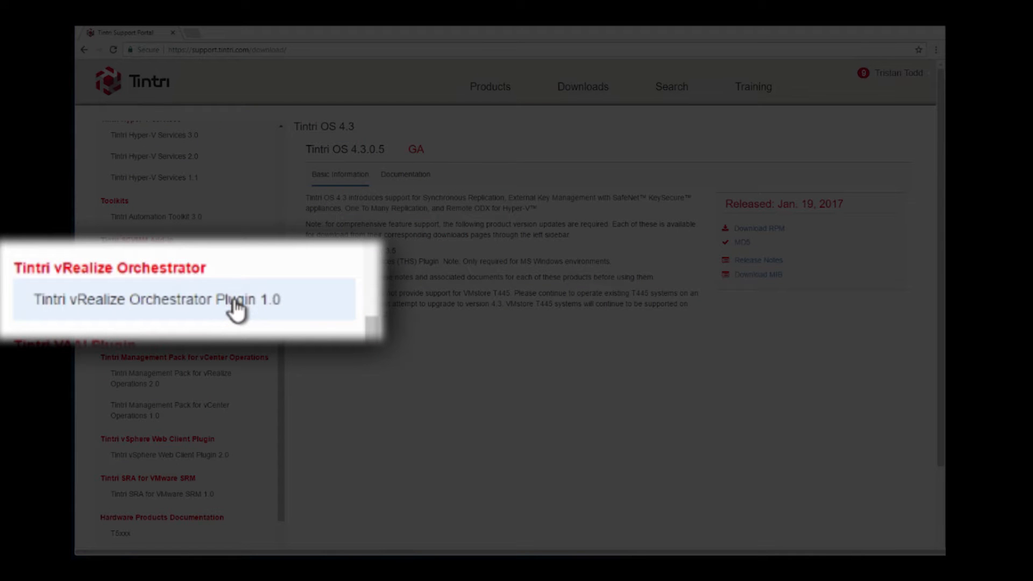
left_click(168, 300)
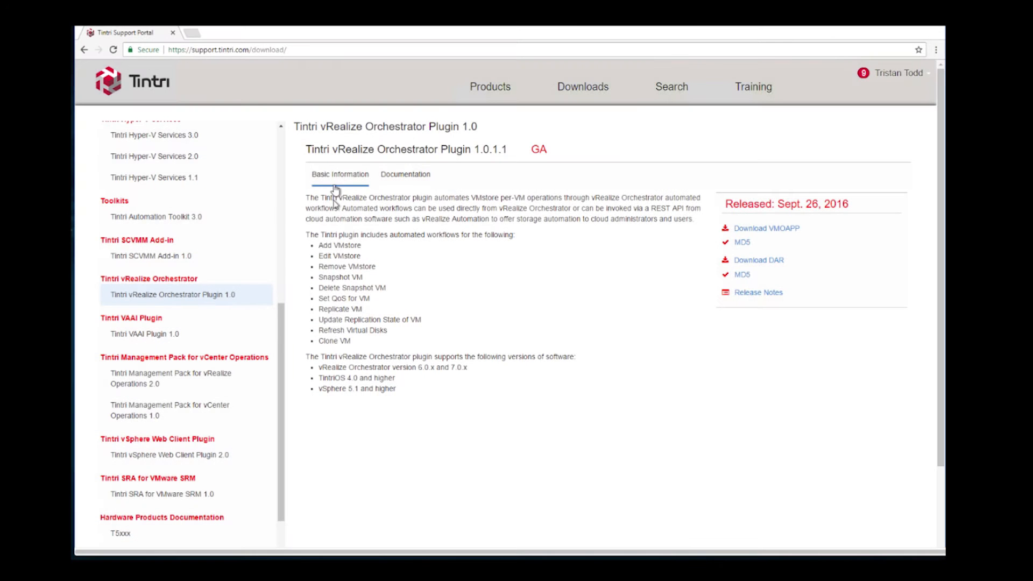
mouse_move(378, 189)
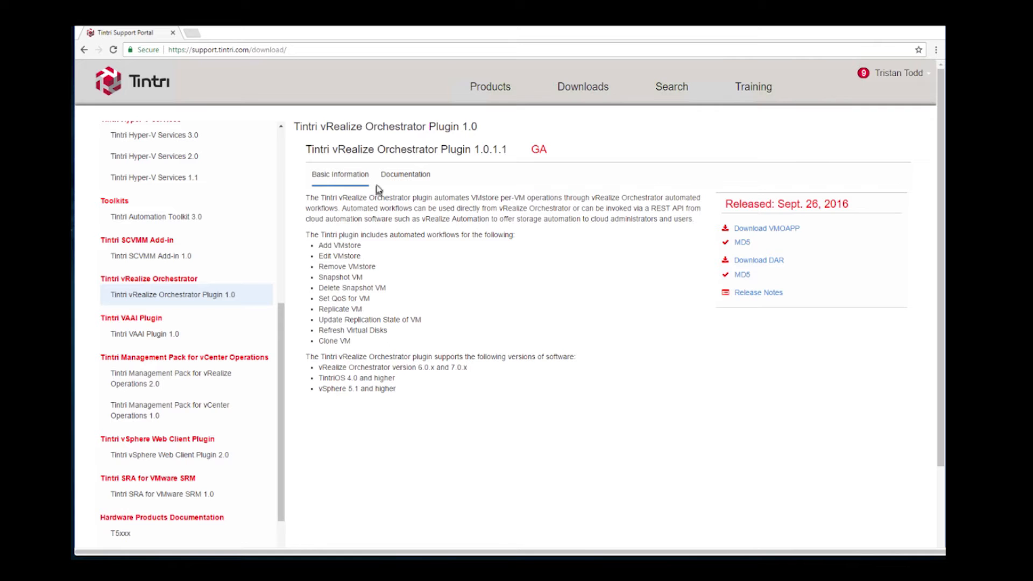
mouse_move(759, 259)
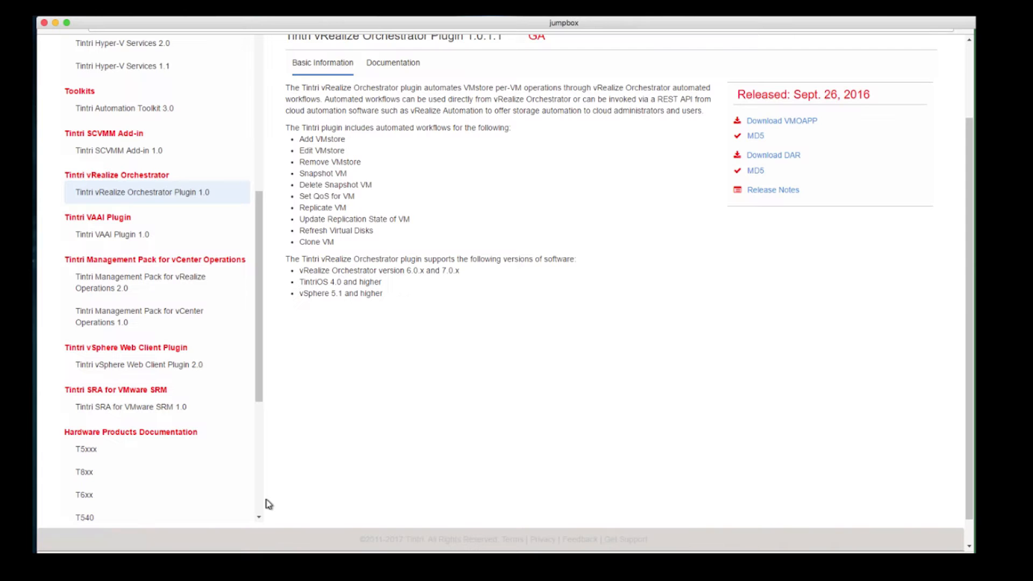
mouse_move(416, 93)
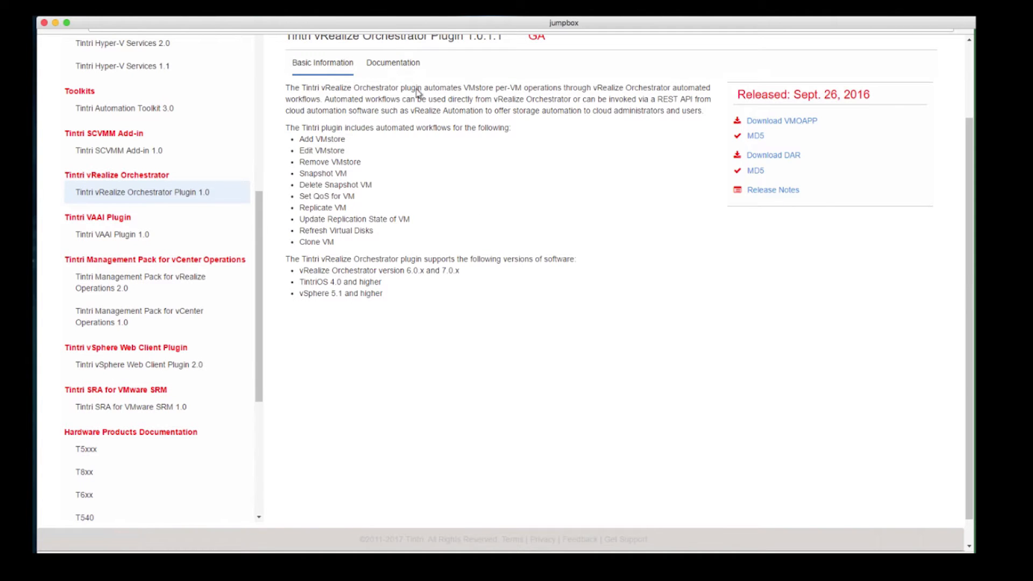
- Download the Tintri vRO Plugin Installation Guide PDF from the Documentation list
left_click(393, 63)
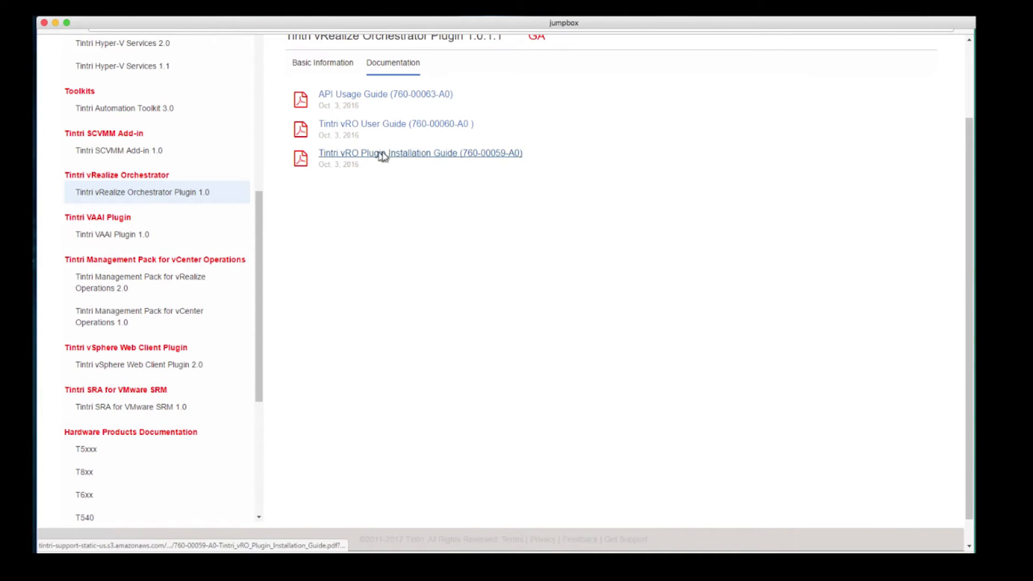
left_click(420, 153)
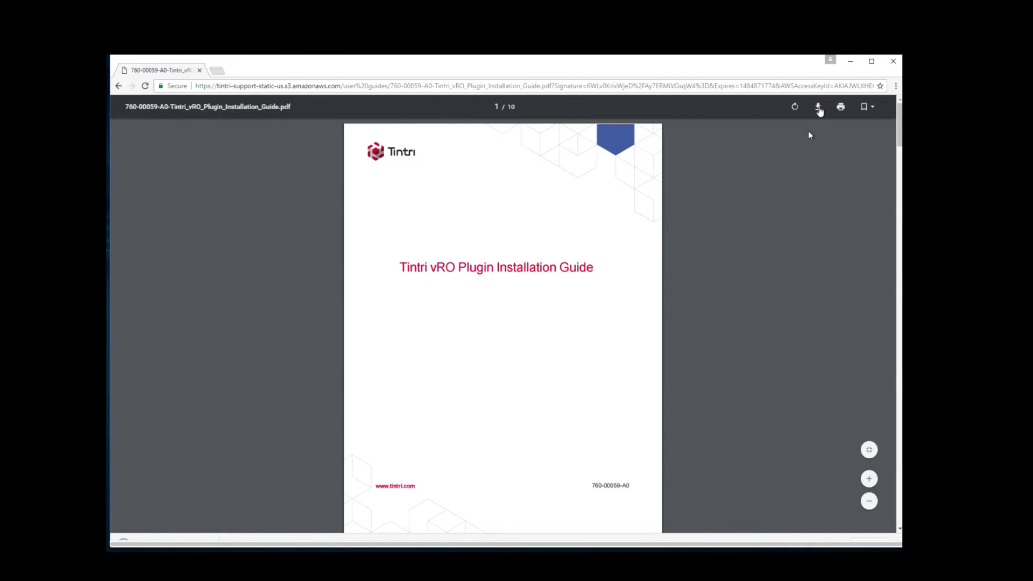
left_click(818, 107)
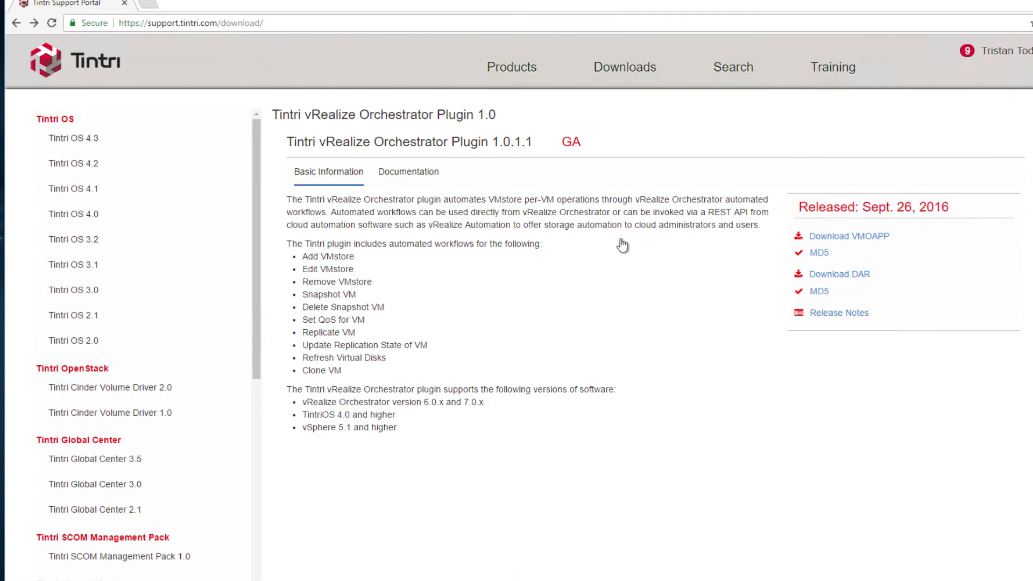
mouse_move(151, 8)
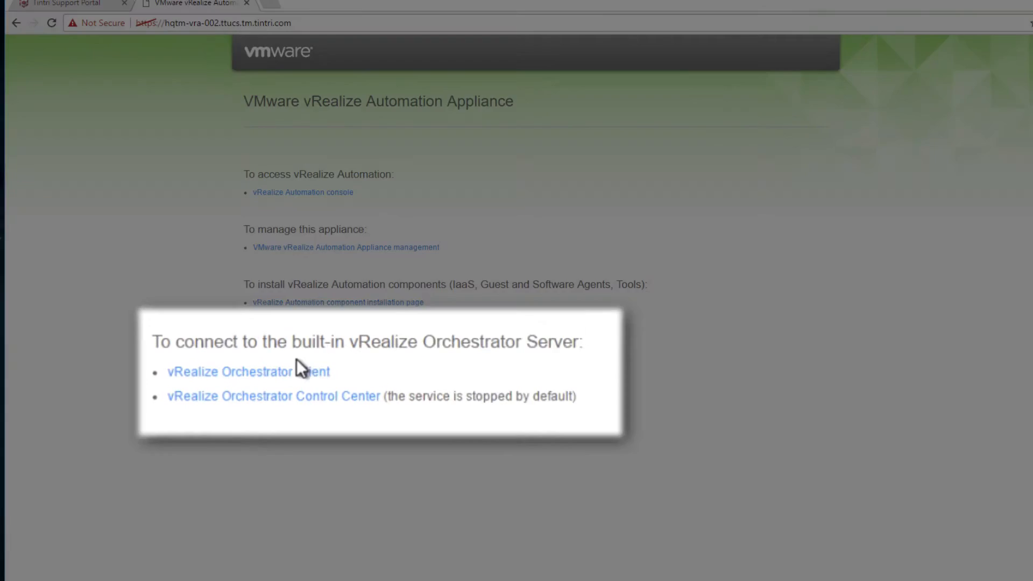
- Go from the appliance page to the vRealize Orchestrator Control Center
left_click(273, 396)
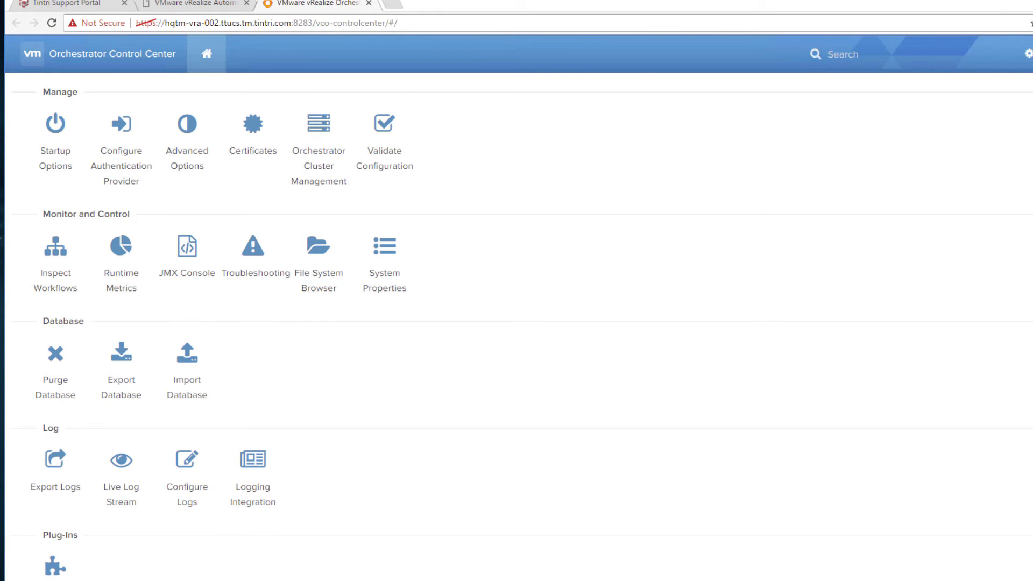
mouse_move(434, 401)
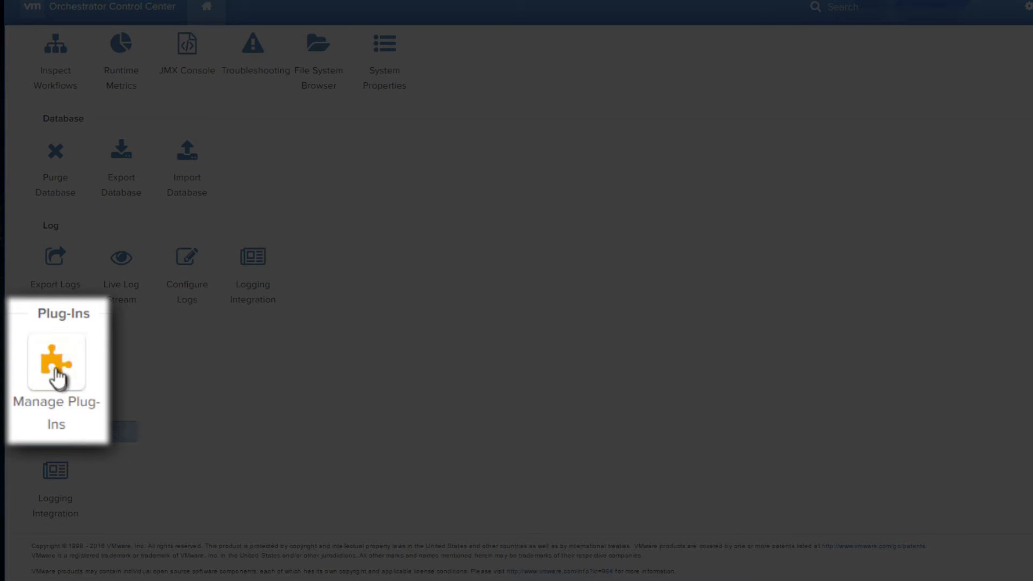
- Install the o11nplugin-tintri-1.0.1.1.vmoapp plugin via Manage Plug-Ins and go to Startup Options
left_click(56, 362)
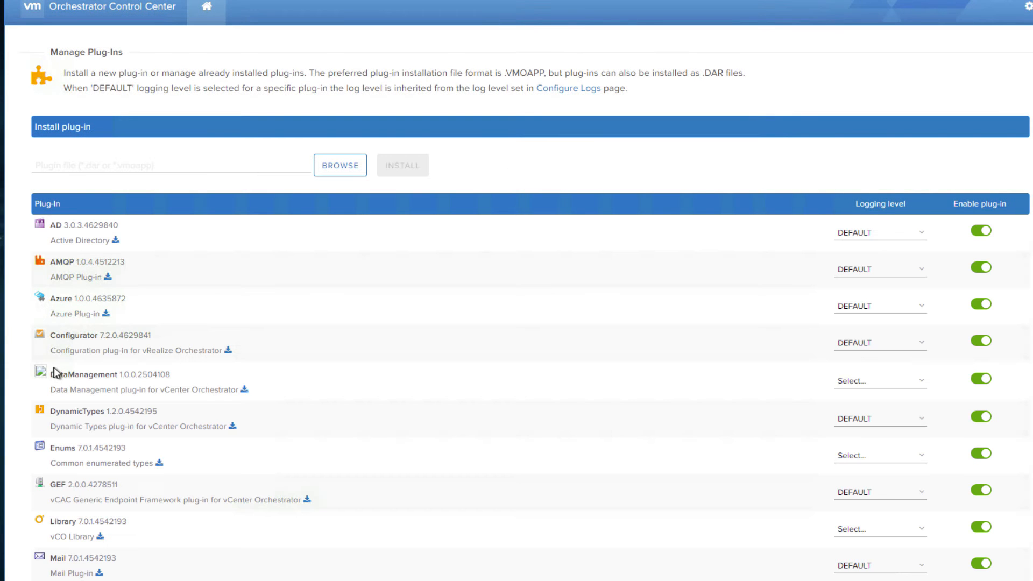
mouse_move(296, 211)
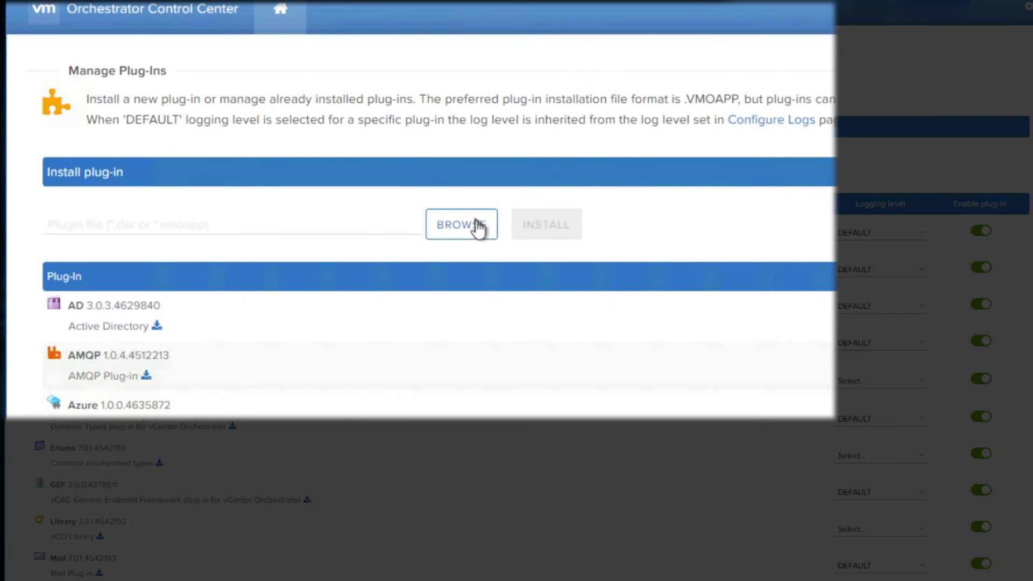
left_click(462, 224)
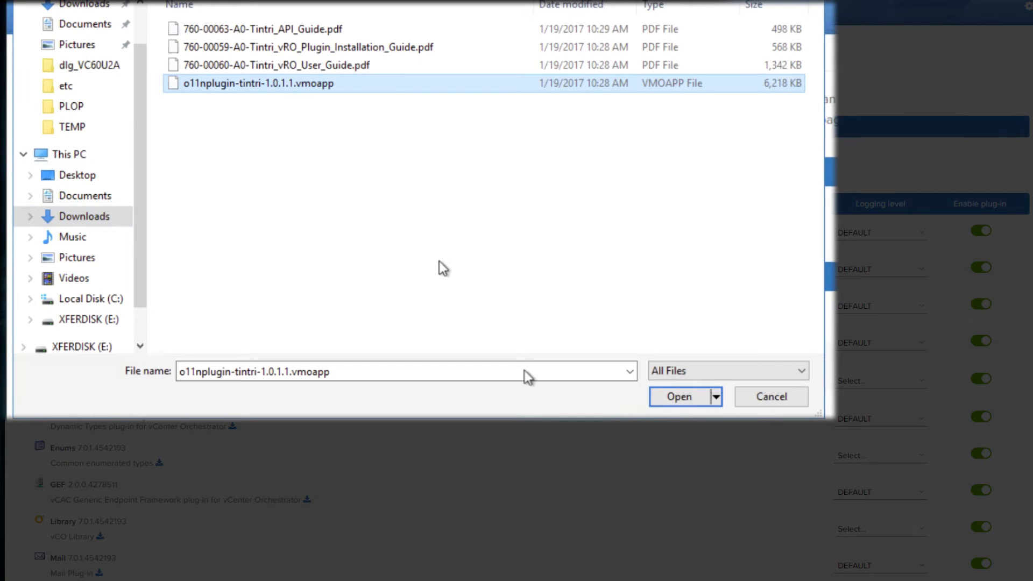
left_click(679, 396)
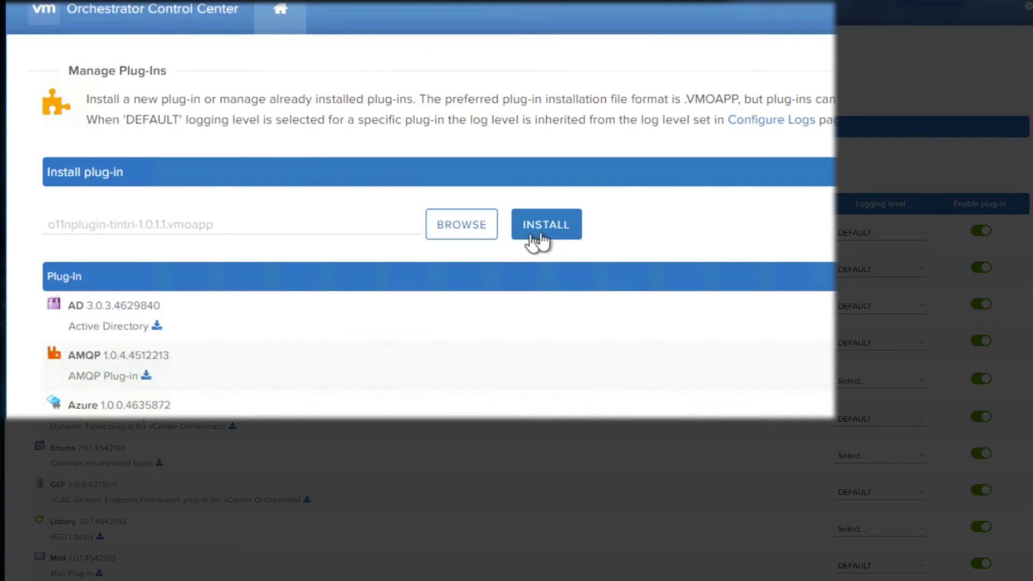
left_click(545, 224)
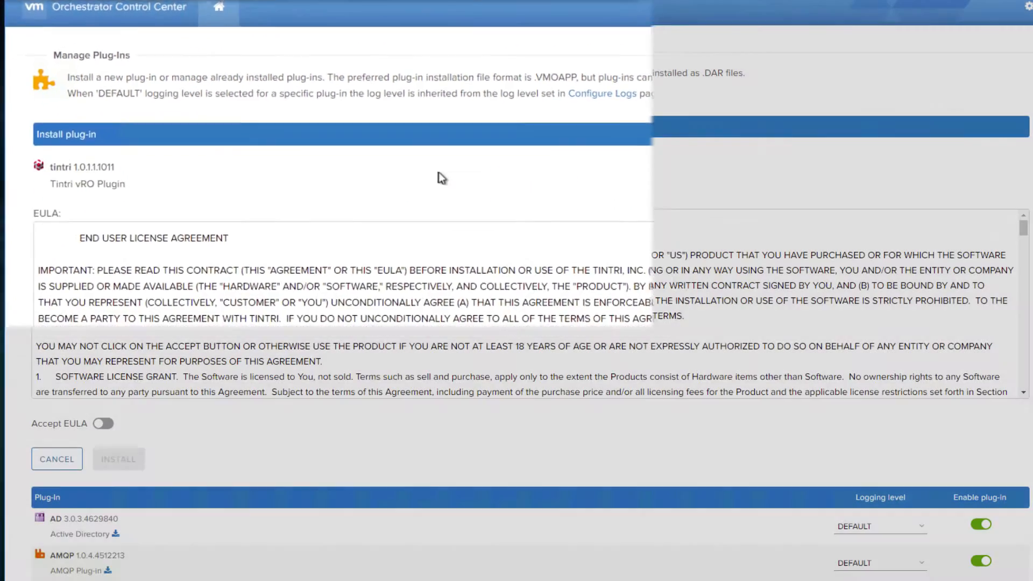
scroll("down", 3)
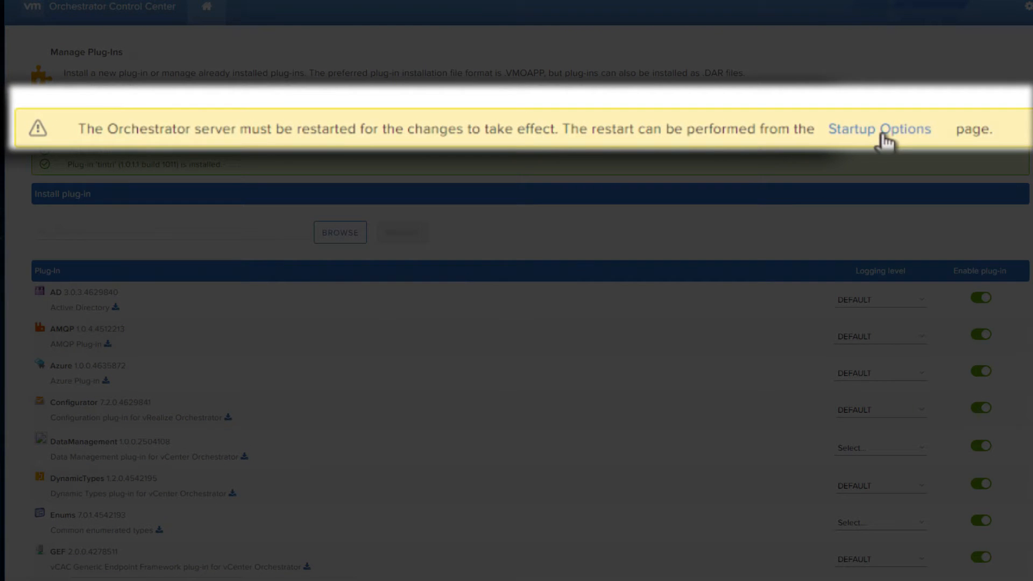
left_click(878, 129)
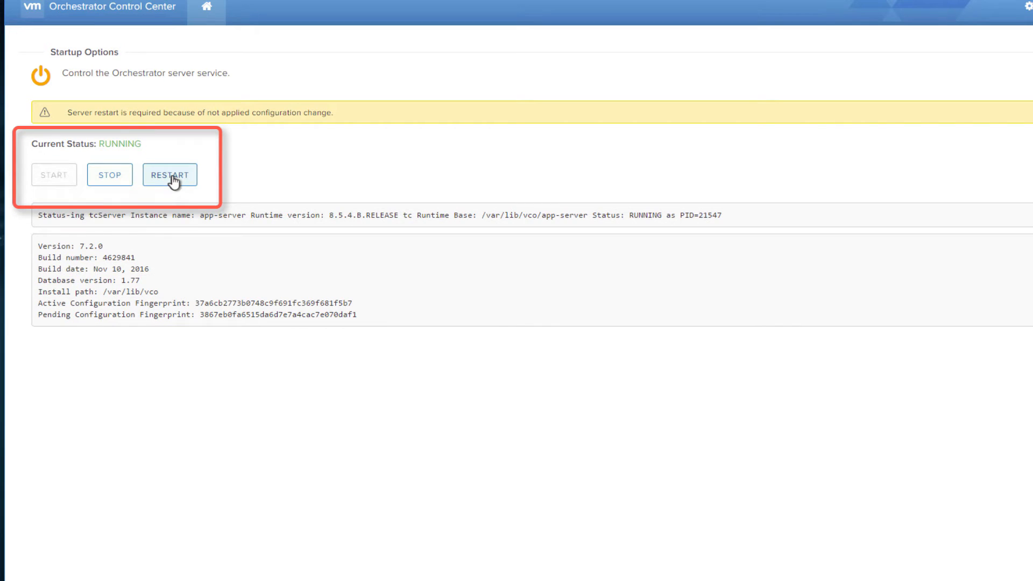
- Restart the Orchestrator server so the Tintri plugin takes effect
left_click(170, 174)
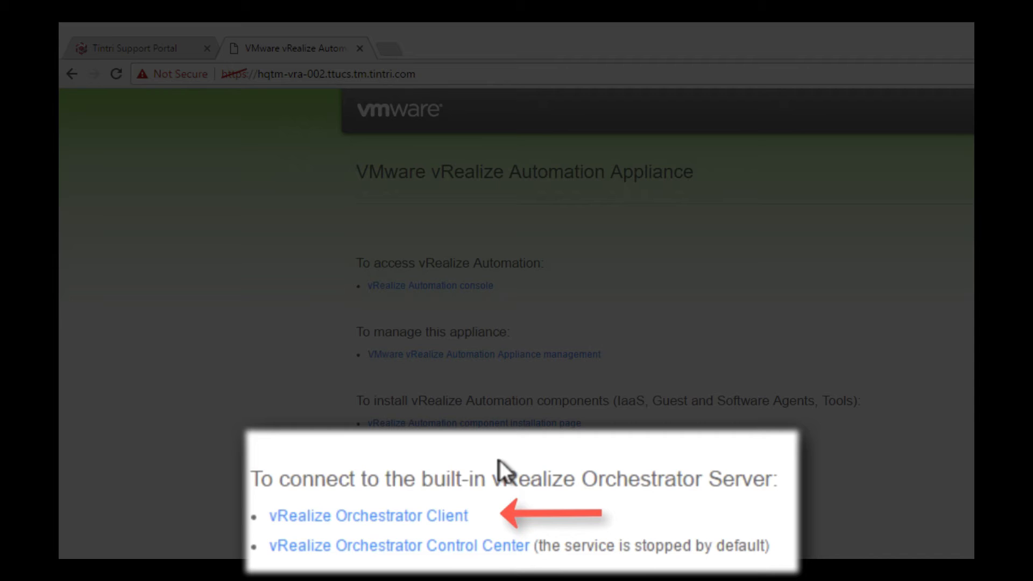
- Launch the vRealize Orchestrator Client and log in to the Orchestrator server
left_click(367, 516)
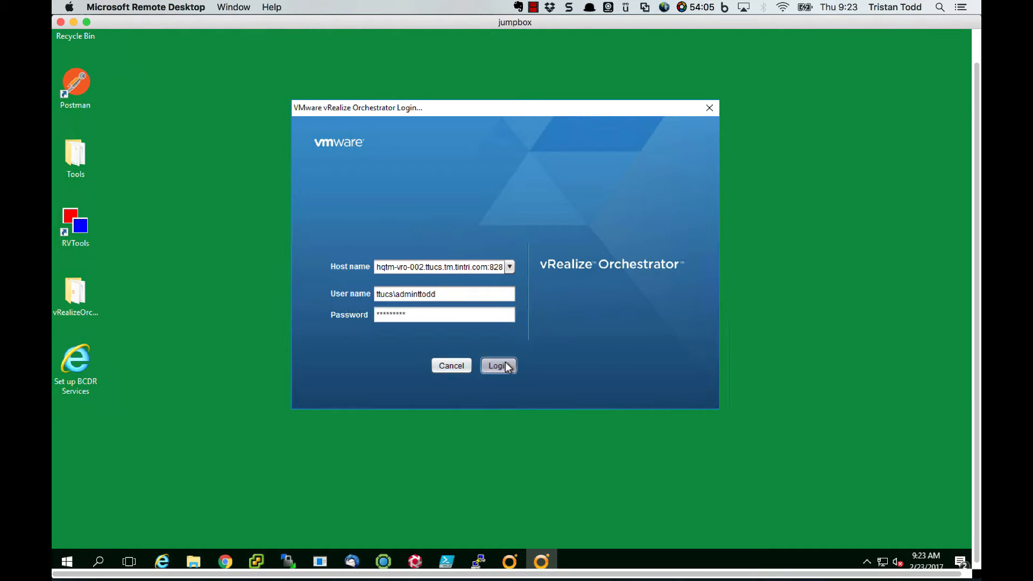
left_click(498, 366)
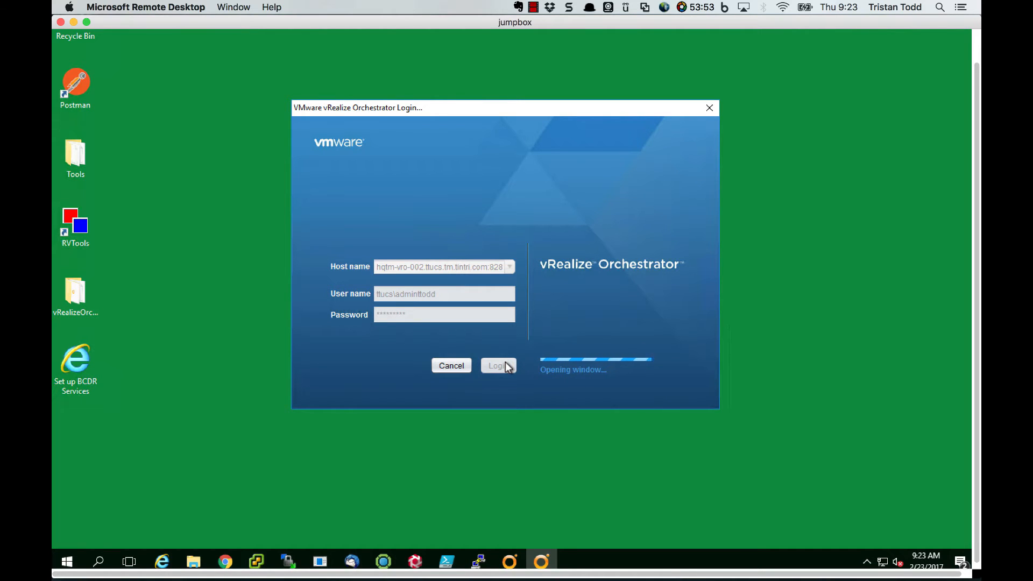
left_click(496, 366)
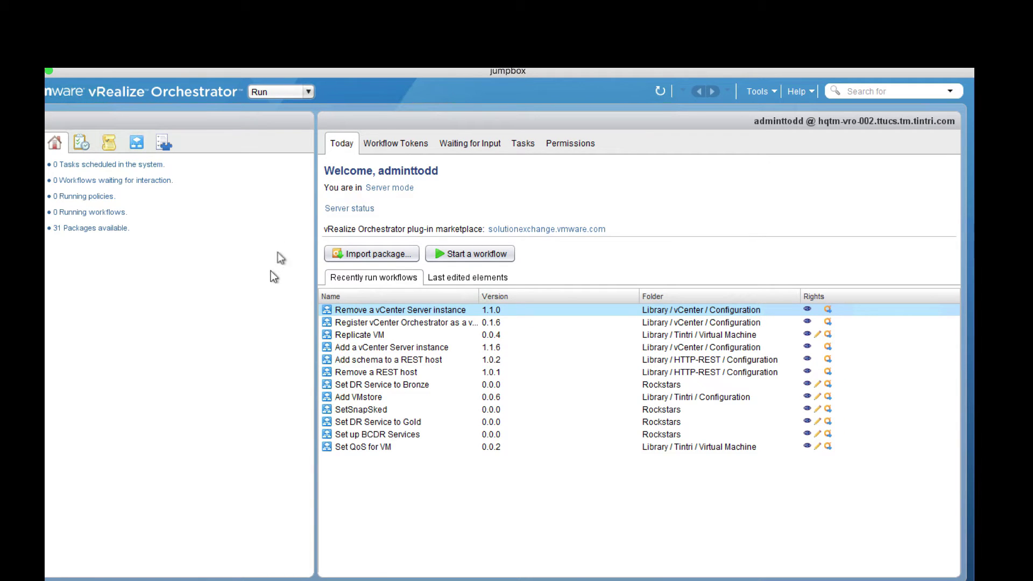
mouse_move(303, 152)
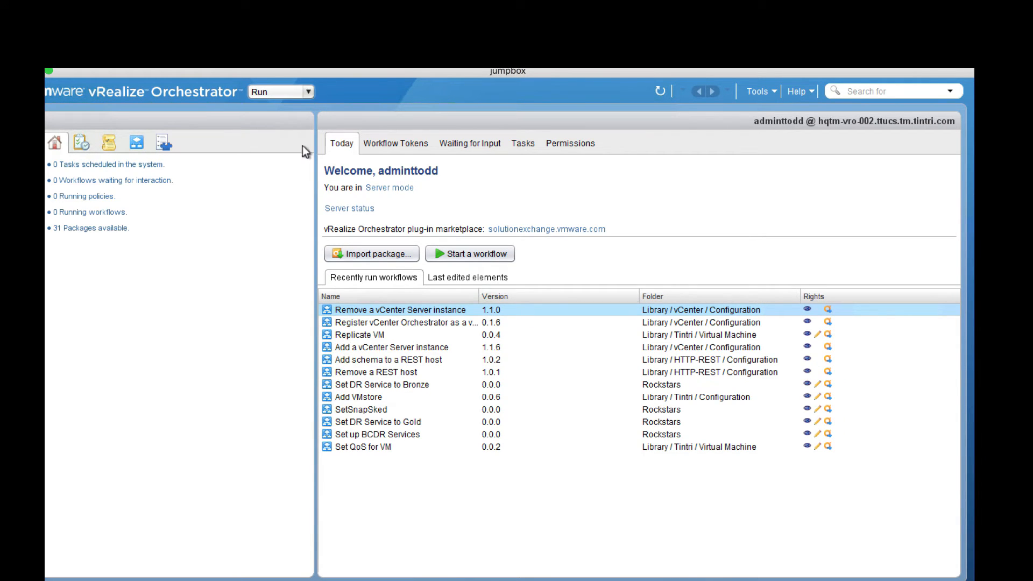
- Switch to Design mode and expand the Tintri Configuration and Virtual Machine workflow folders
left_click(315, 91)
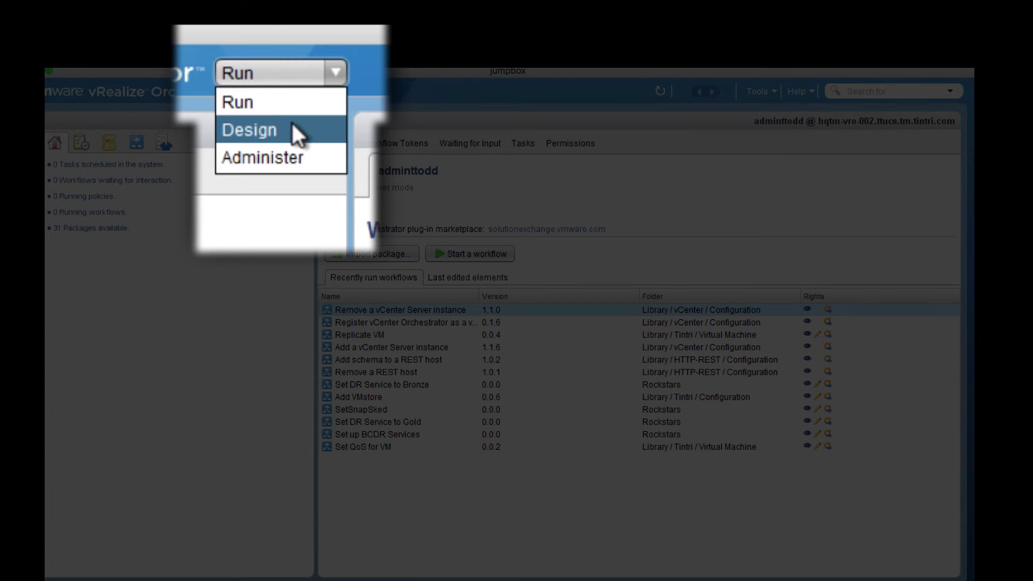
left_click(250, 130)
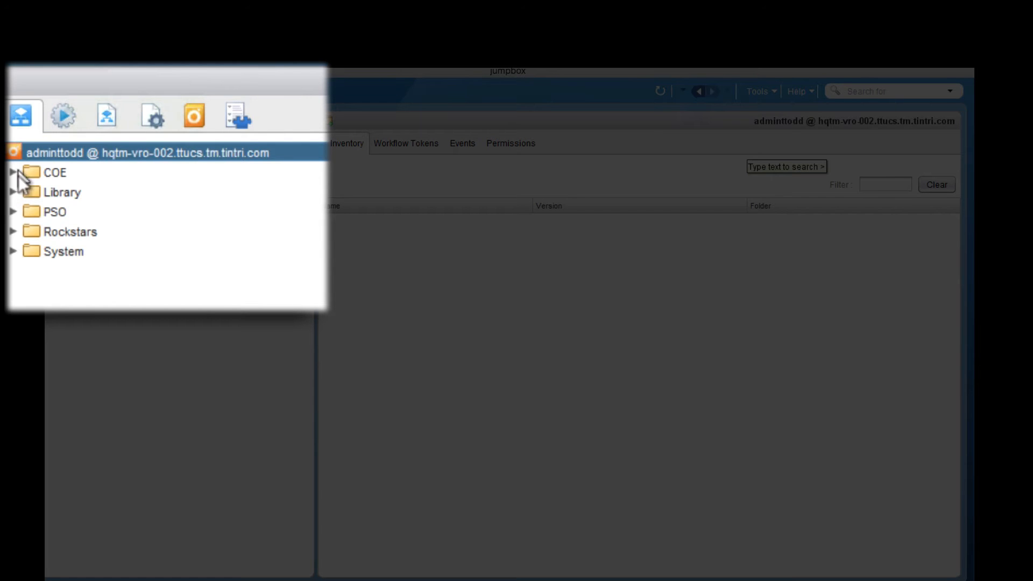
left_click(12, 191)
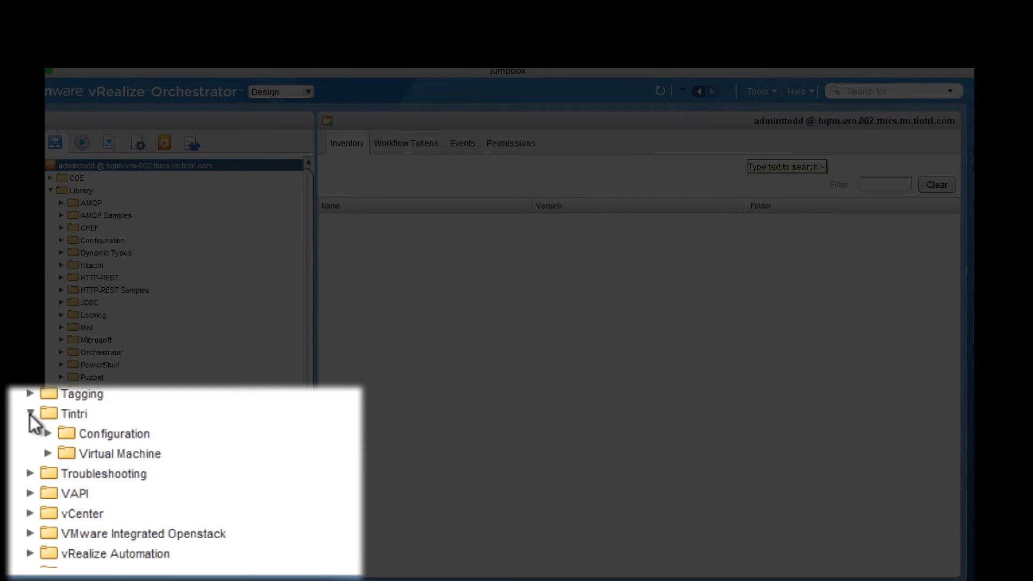
left_click(48, 434)
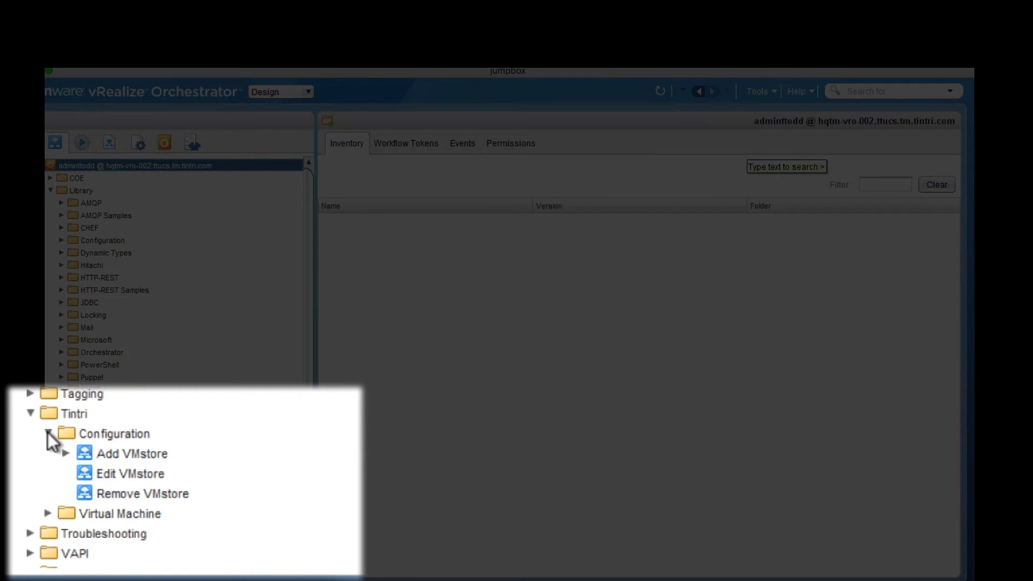
left_click(46, 434)
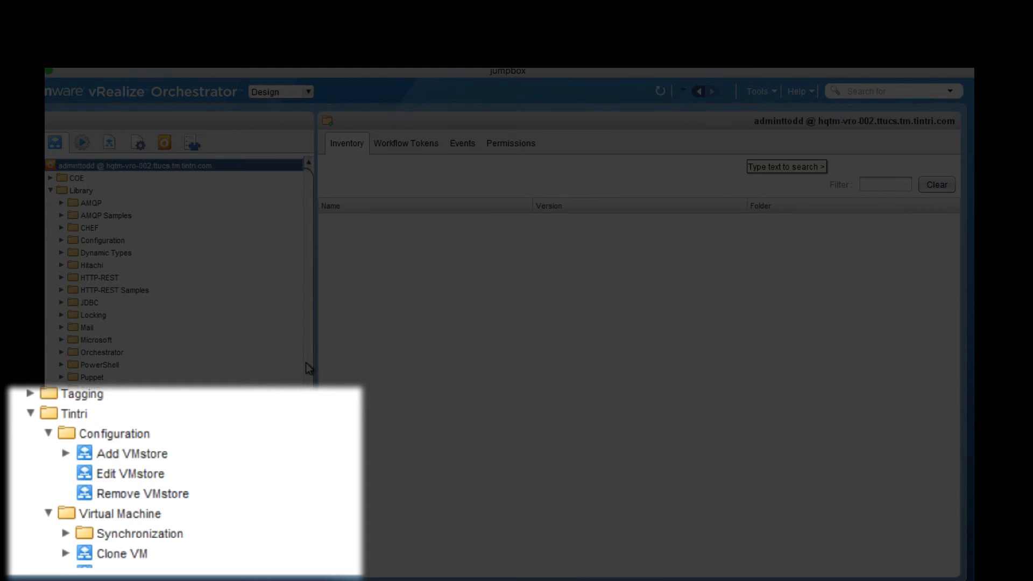
scroll("down", 3)
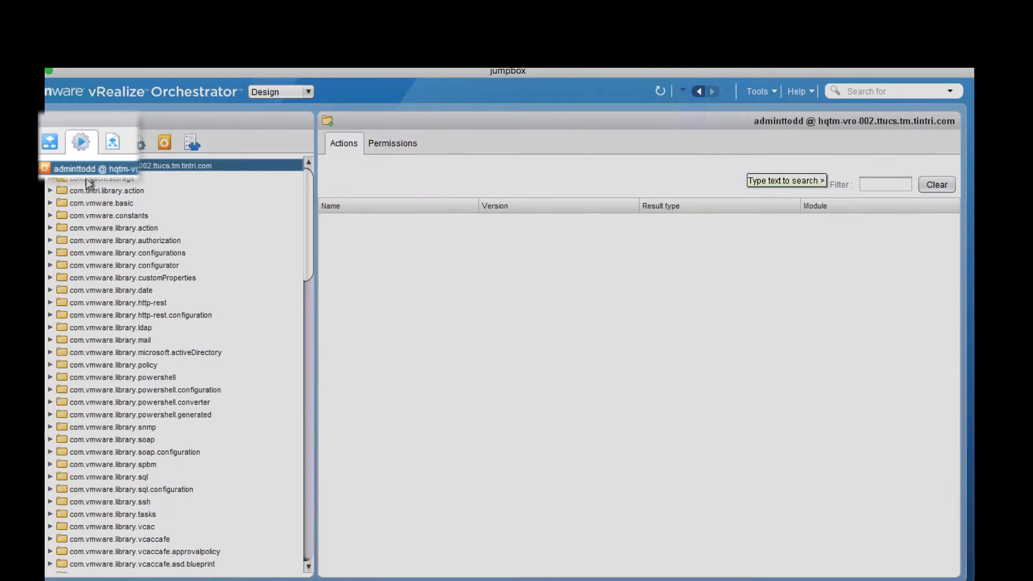
- Inspect the com.tintri.library.action actions and review the replicateTintriVm script
left_click(49, 191)
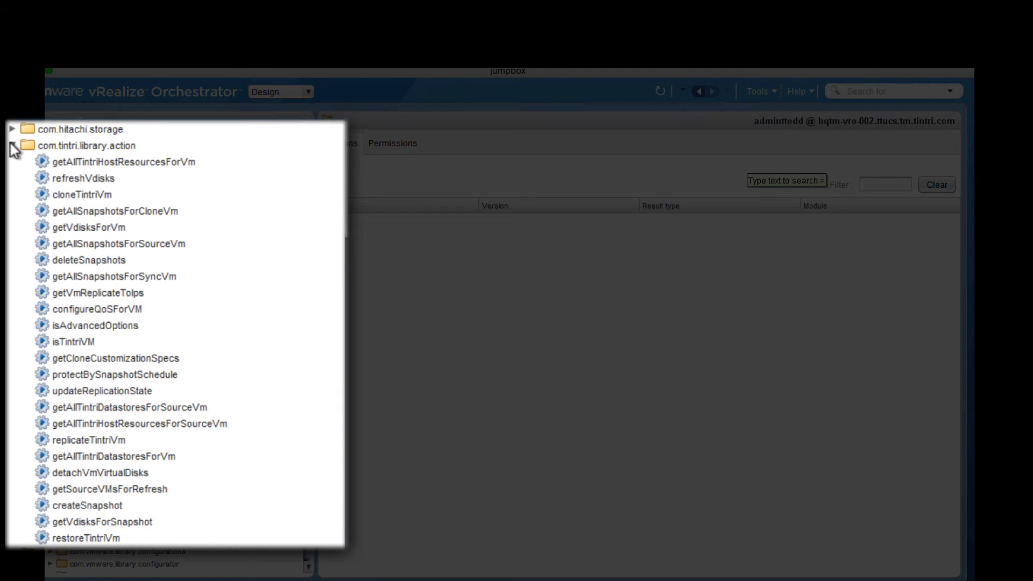
left_click(123, 162)
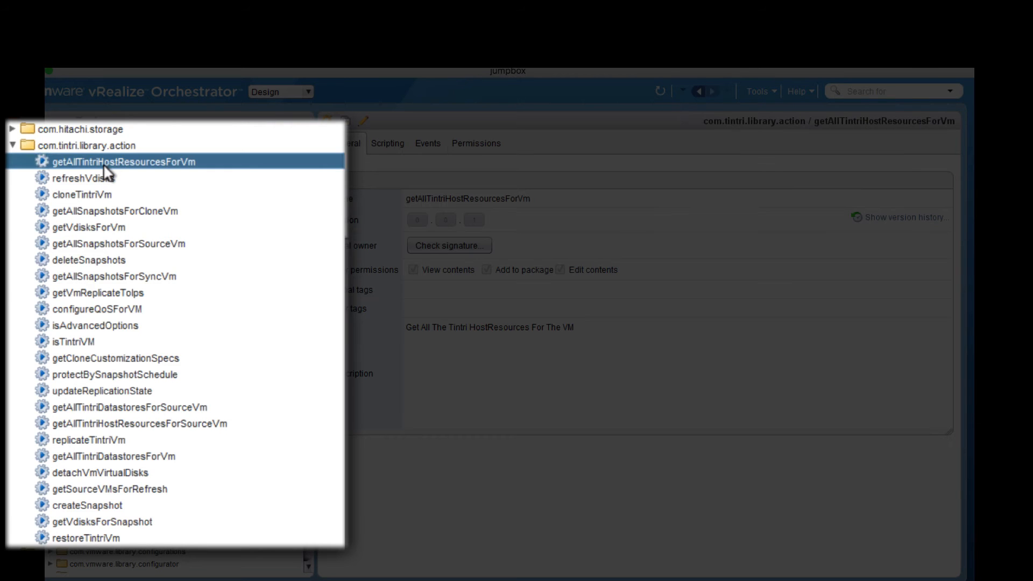
mouse_move(105, 424)
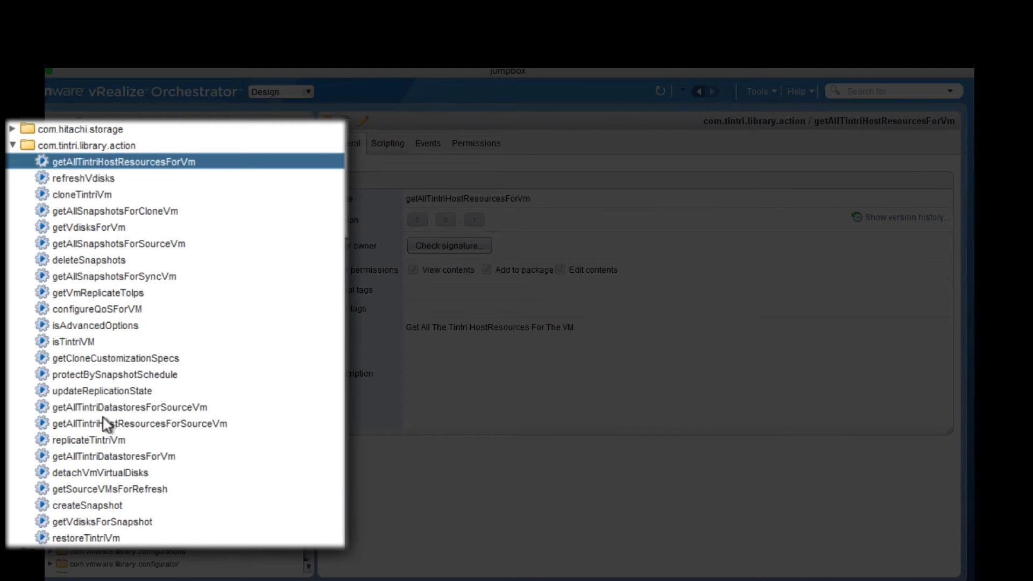
mouse_move(86, 447)
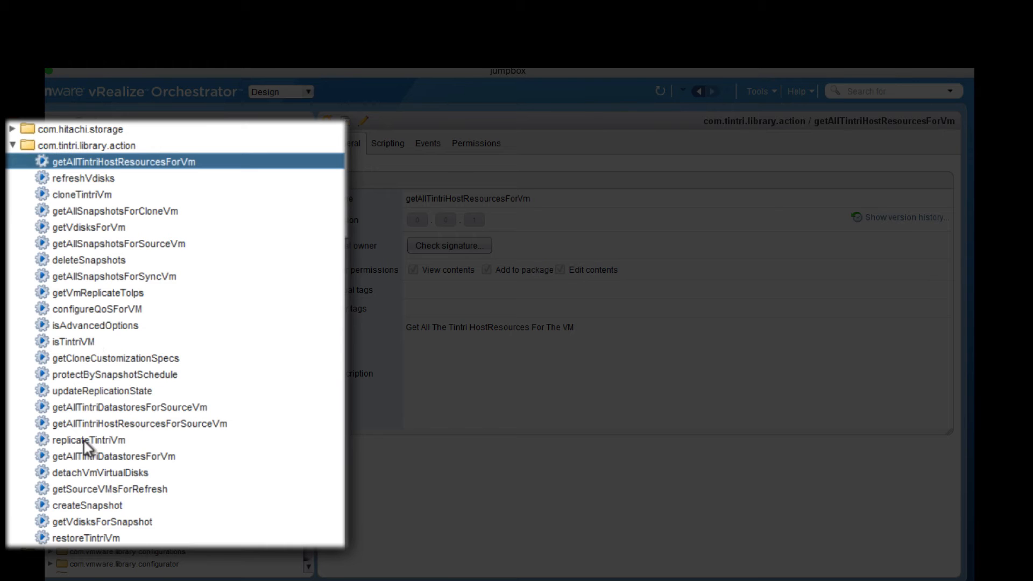
left_click(87, 439)
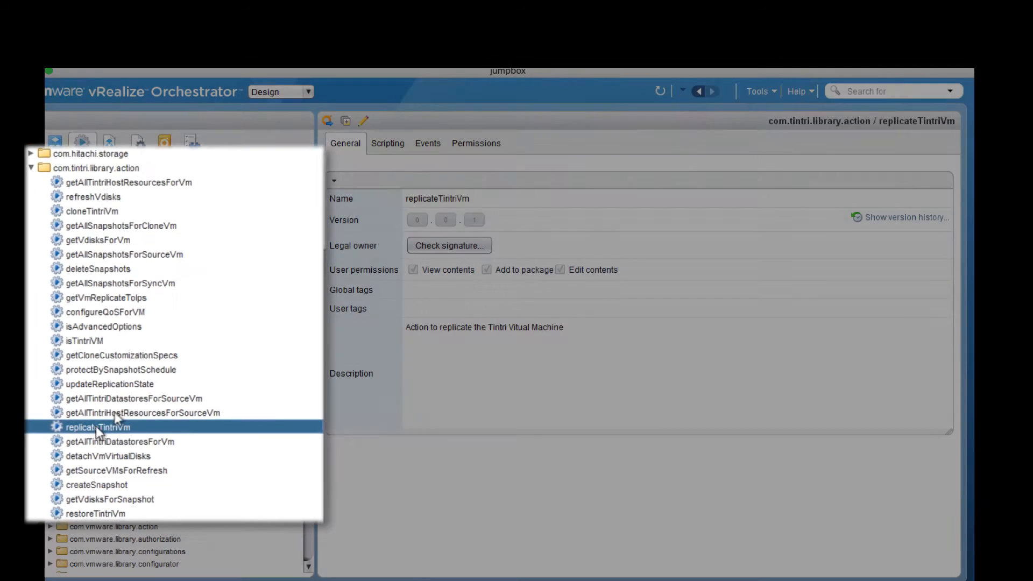
left_click(387, 143)
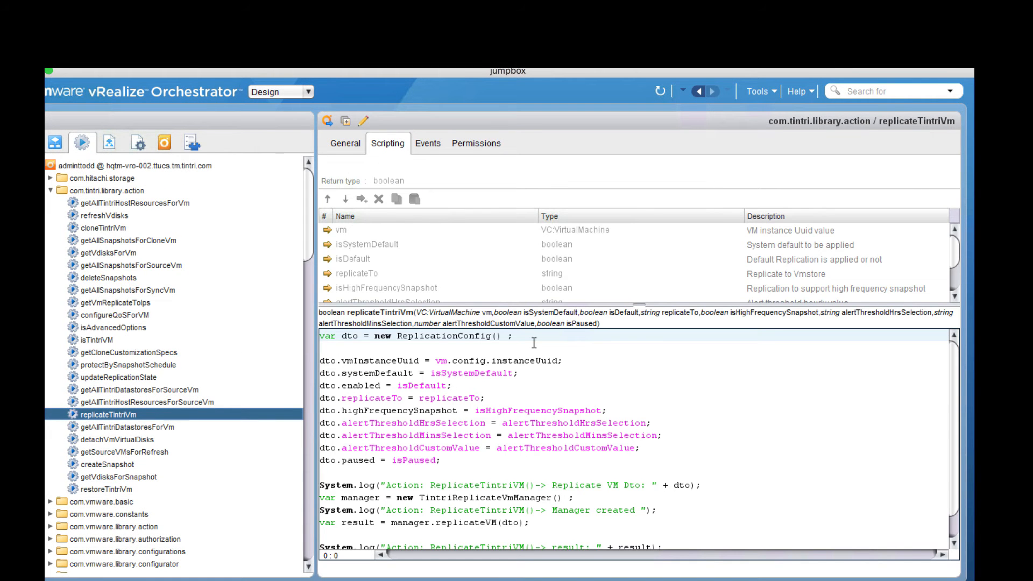
scroll("down", 3)
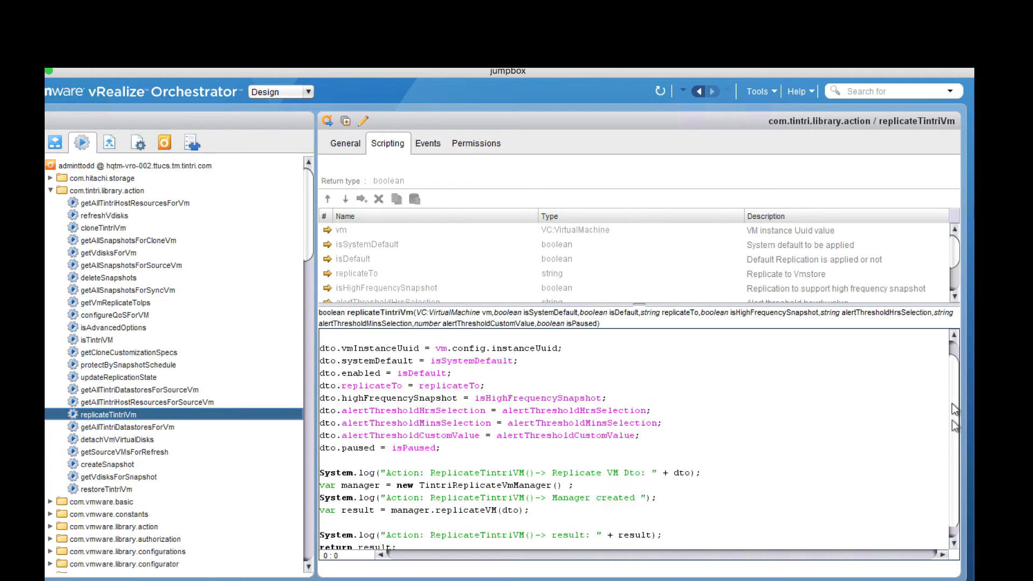
scroll("up", 3)
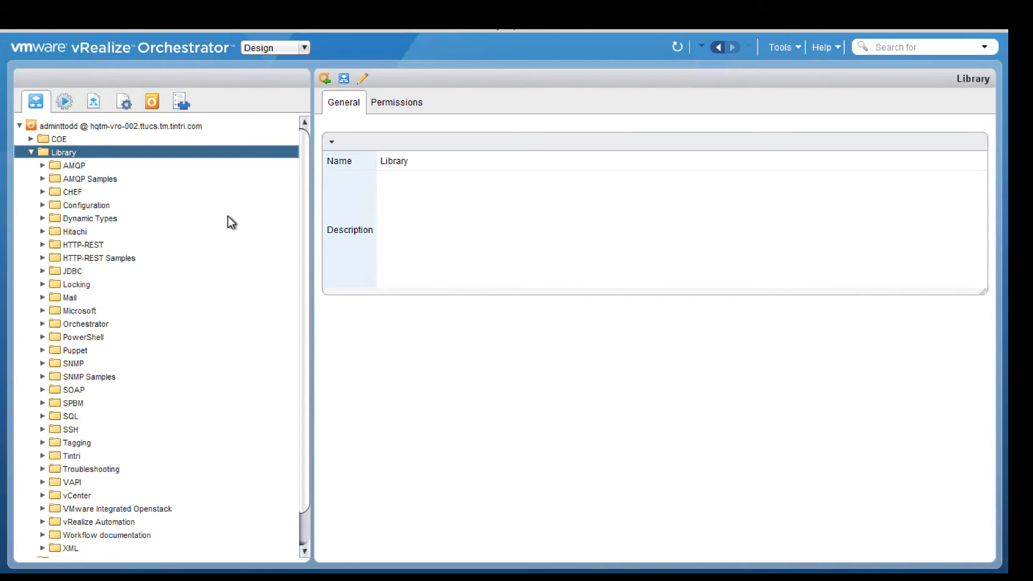
mouse_move(275, 68)
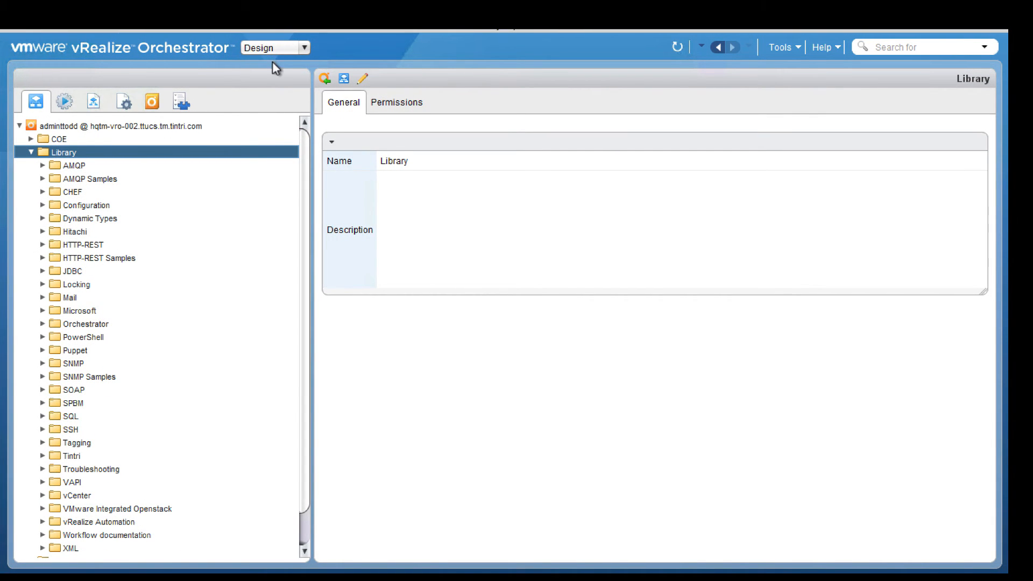
- Start the Add VMstore workflow and submit it with the VMstore address, user admin and password
left_click(44, 455)
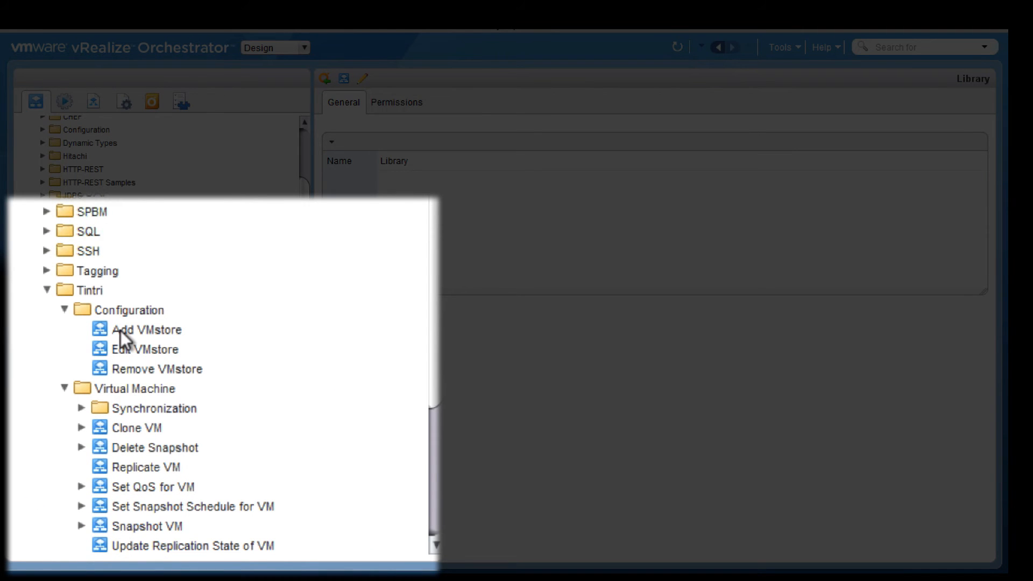
left_click(147, 329)
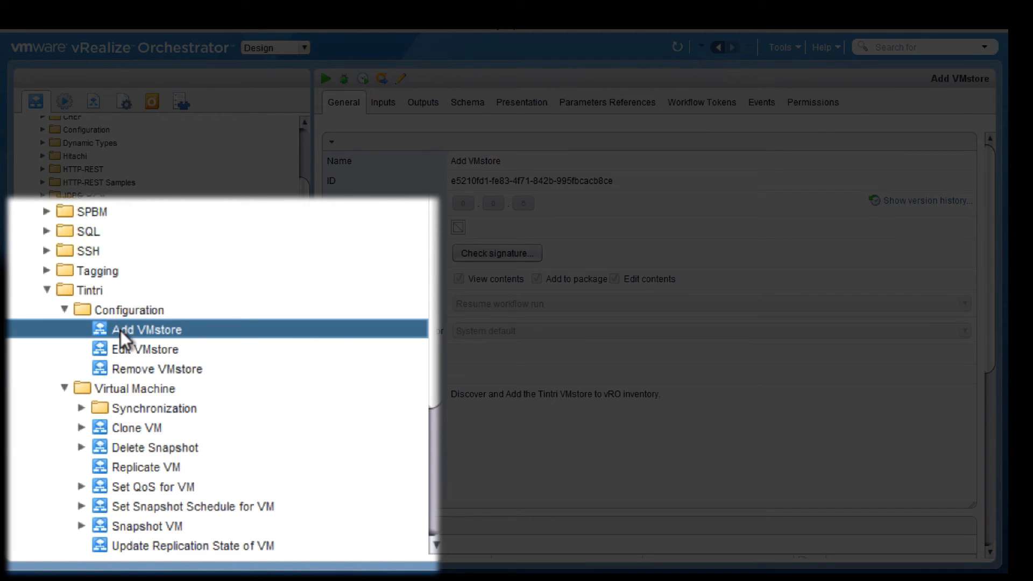
right_click(147, 329)
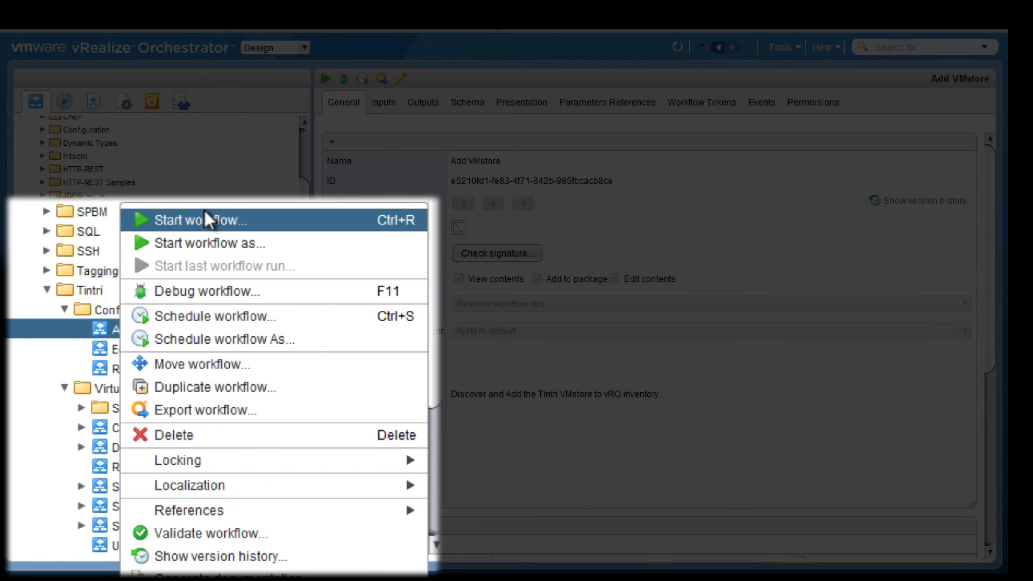
left_click(206, 220)
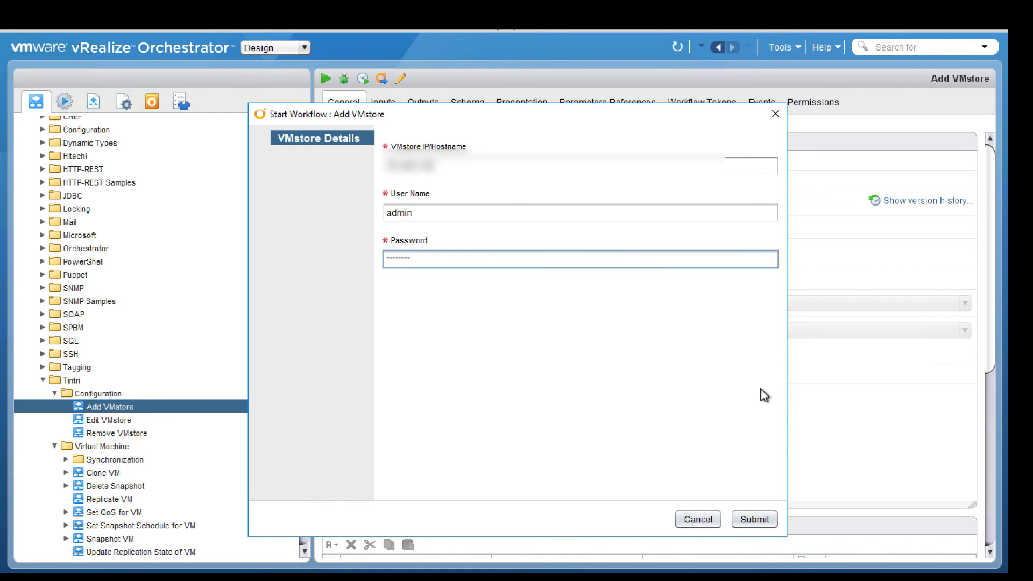
left_click(753, 519)
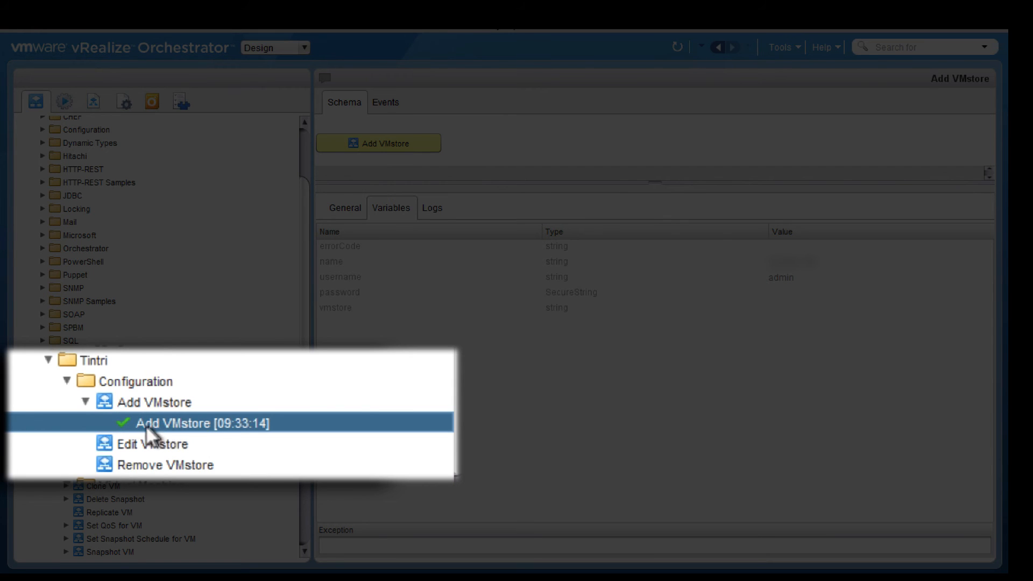
mouse_move(161, 435)
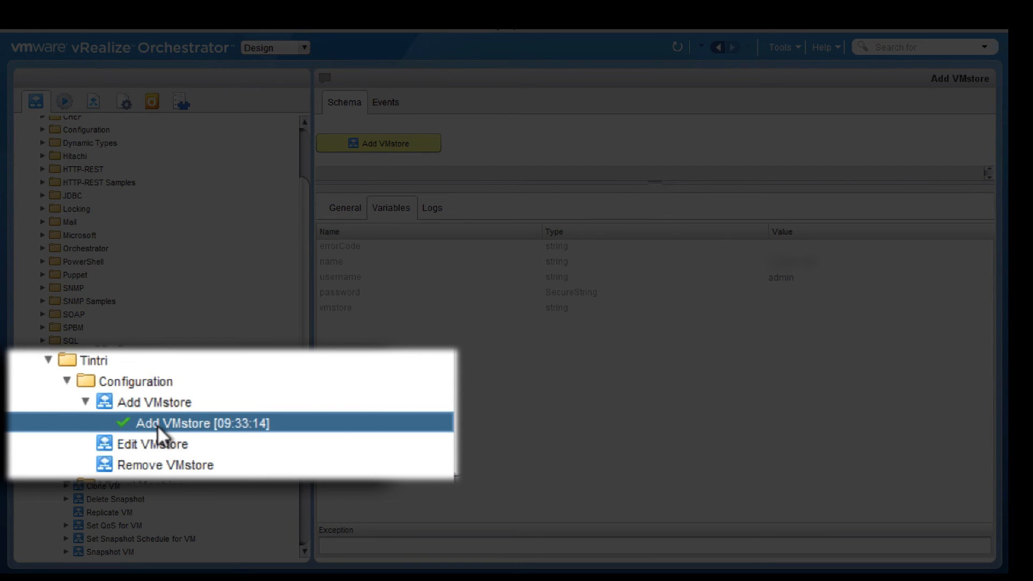
mouse_move(161, 451)
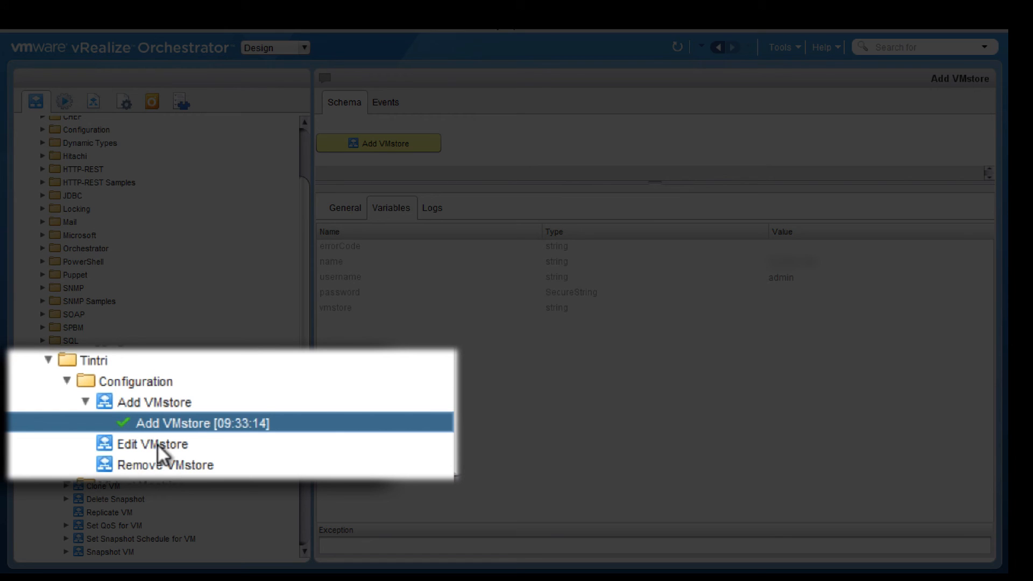
mouse_move(151, 473)
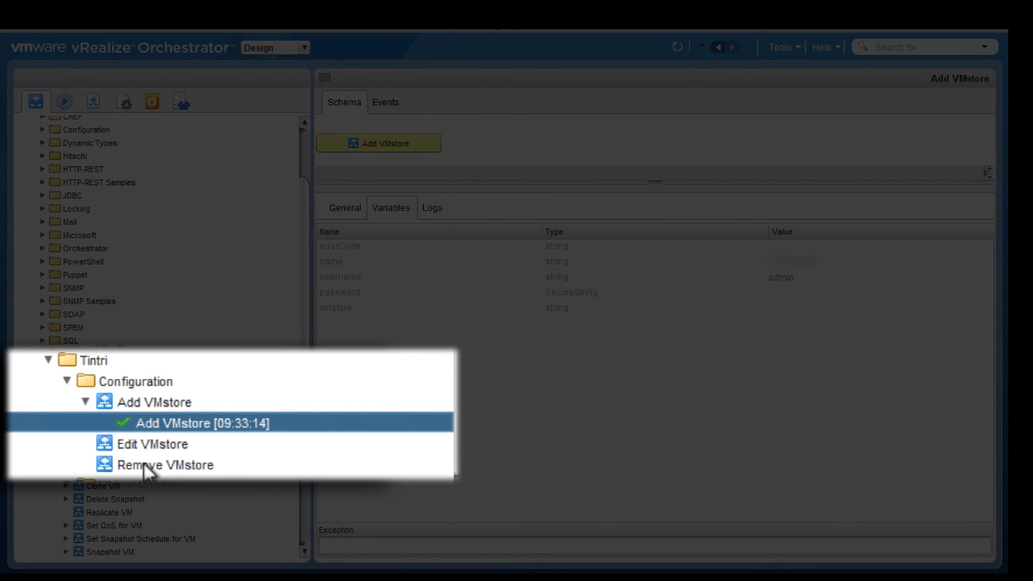
- Select the Remove VMstore workflow to view its details
left_click(164, 465)
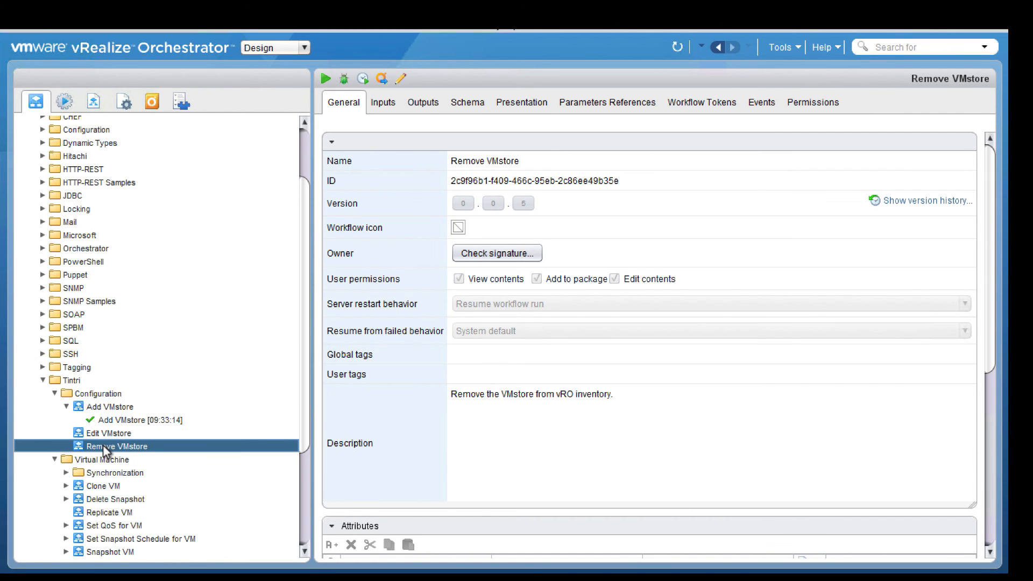
- Run Remove VMstore, view the seven Tintri VMstores in the picker, then cancel without choosing one
left_click(324, 79)
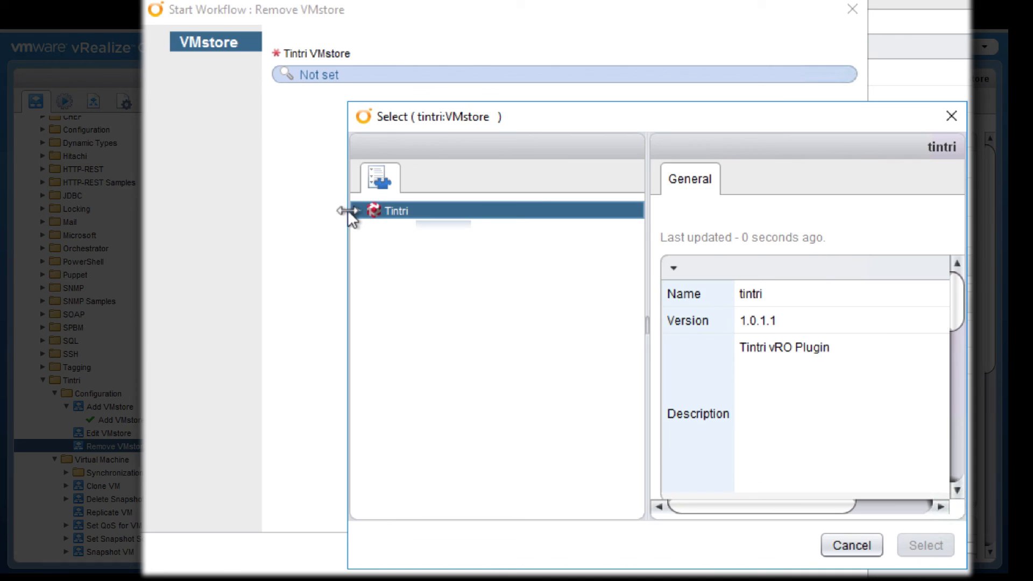
left_click(357, 211)
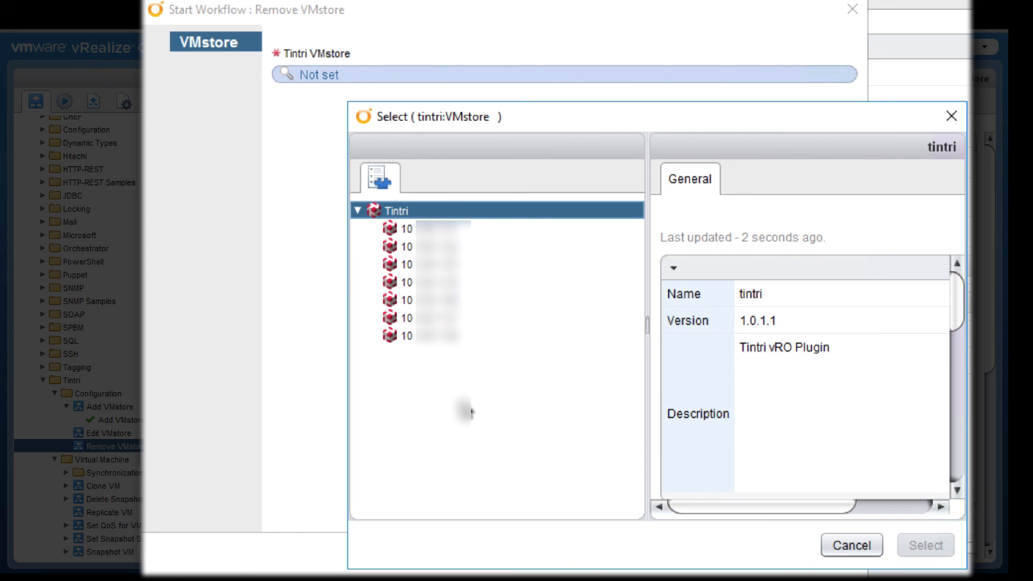
mouse_move(852, 545)
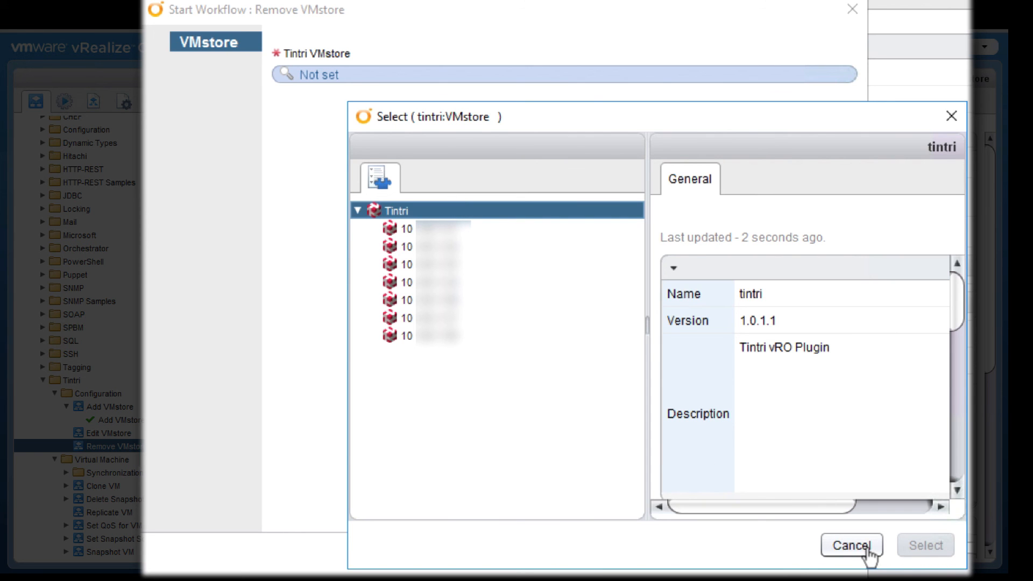
left_click(851, 545)
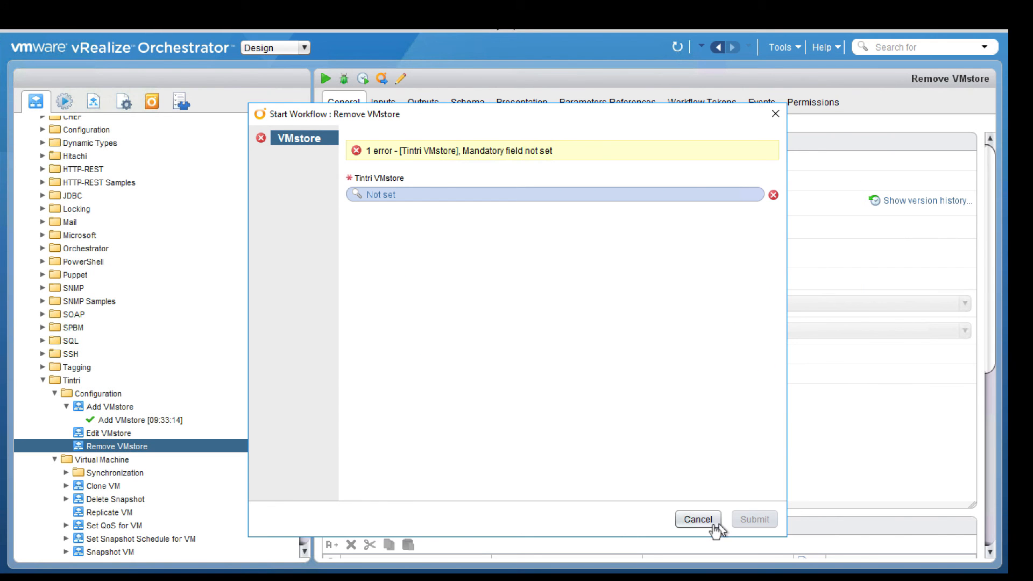